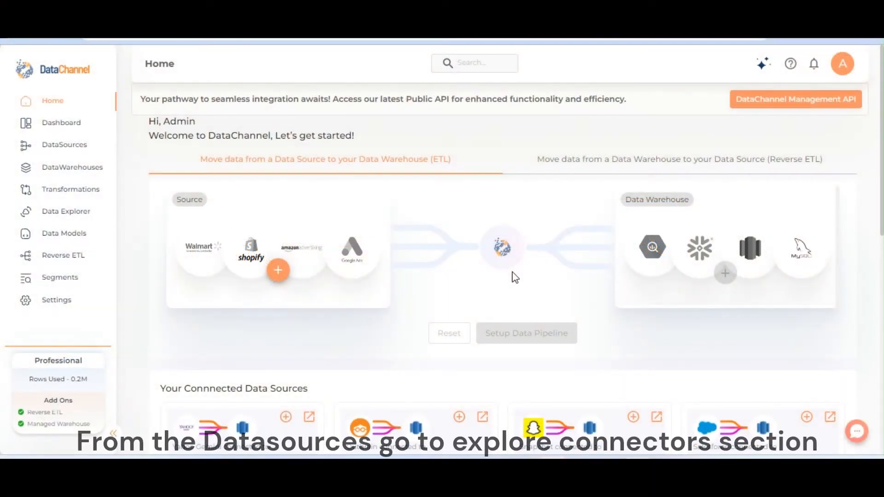
pyautogui.moveTo(64, 145)
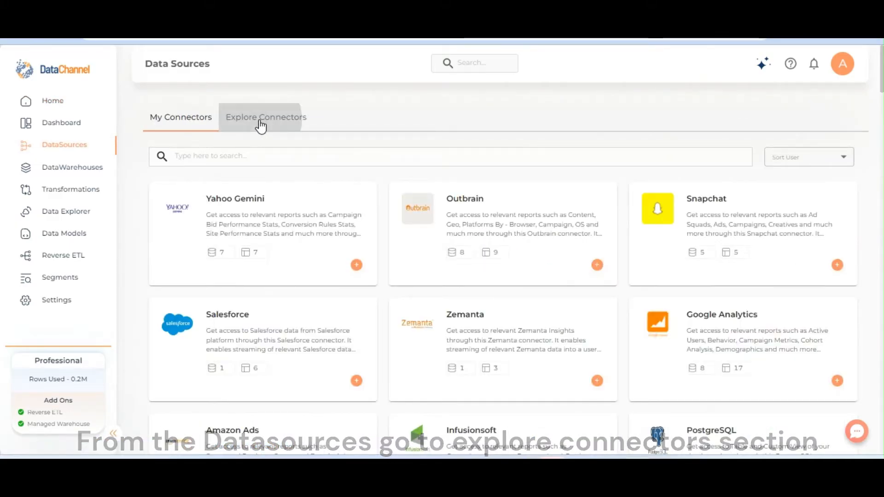
# - Search the connector catalogue for 'ama' to reach the Amazon Ads connector
pyautogui.click(266, 116)
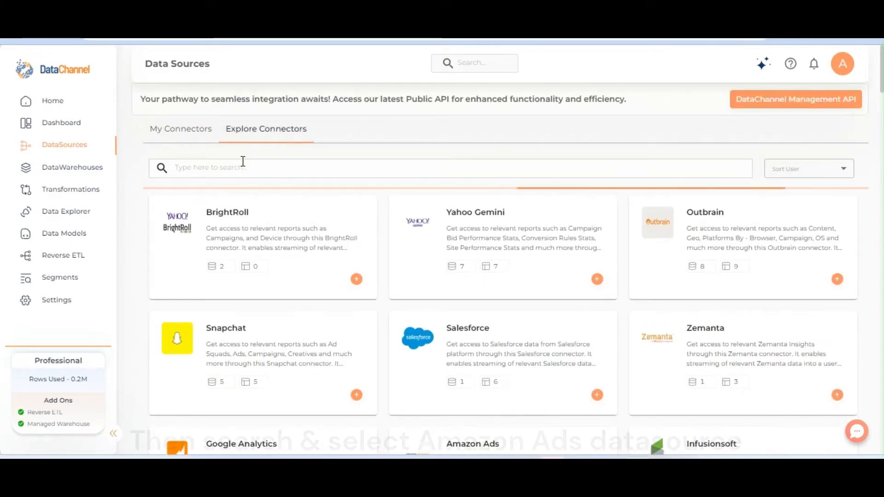
pyautogui.write('ama')
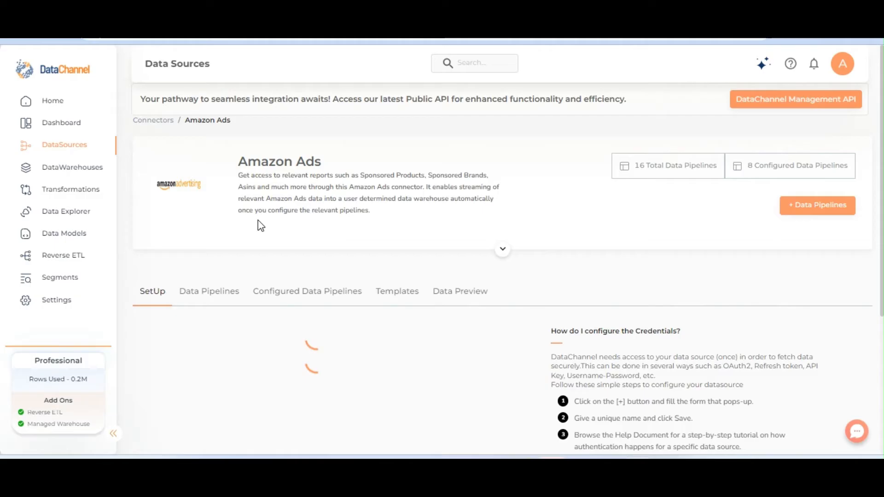
pyautogui.scroll(-3)
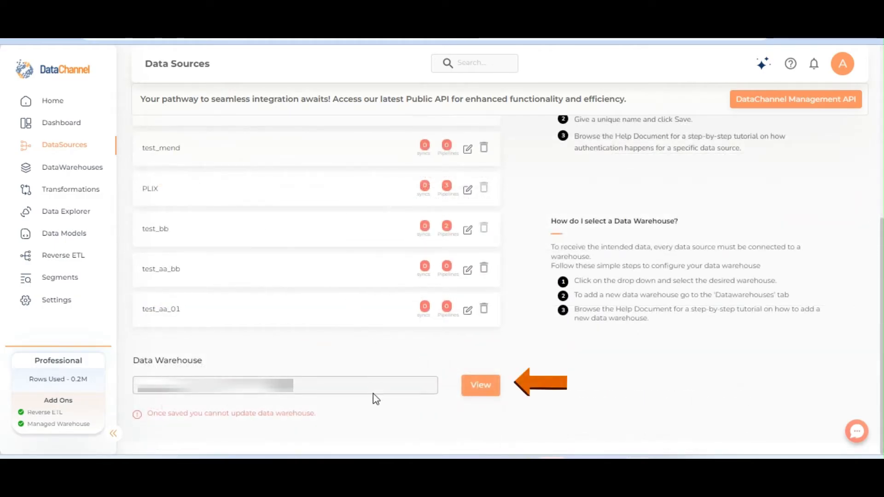
pyautogui.moveTo(374, 415)
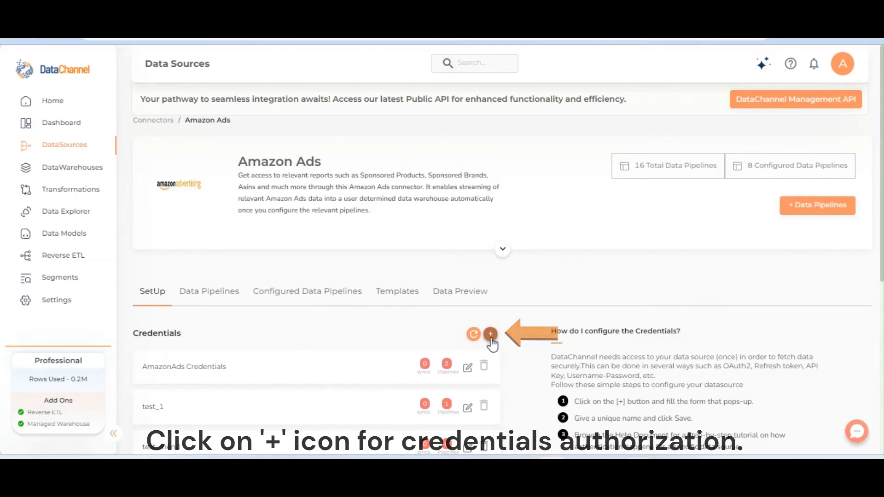
# - Save a new credential test_bb for North America (NA) and authorize it via Amazon sign-in
pyautogui.click(490, 334)
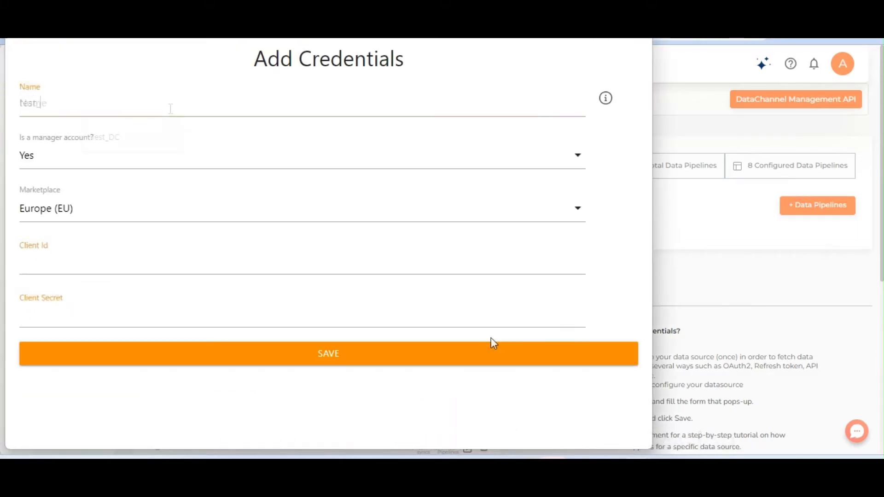
pyautogui.write('test_bb')
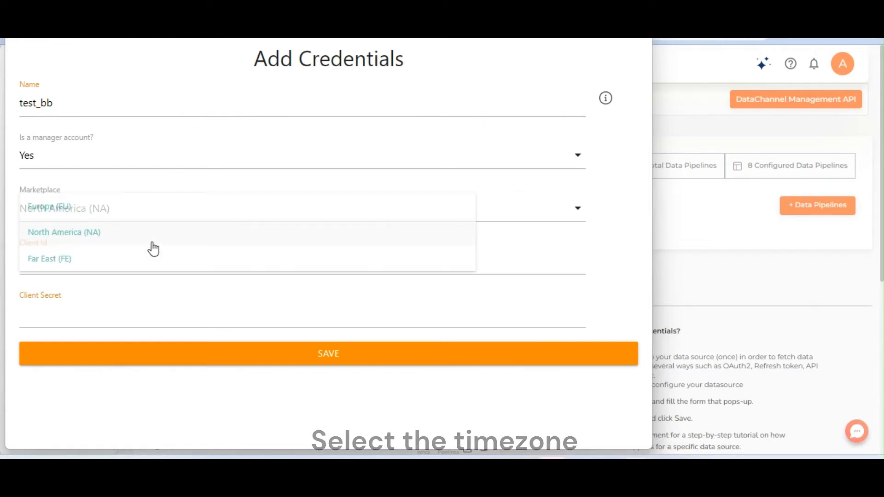
pyautogui.click(63, 231)
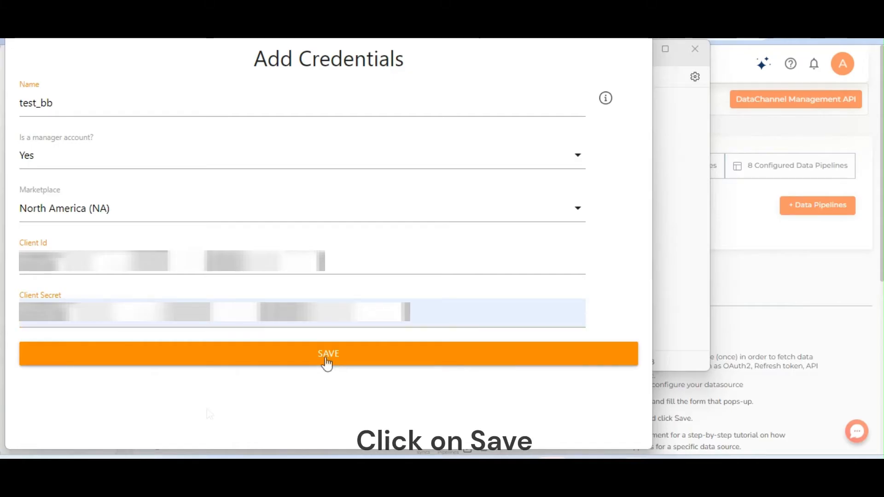
pyautogui.click(328, 354)
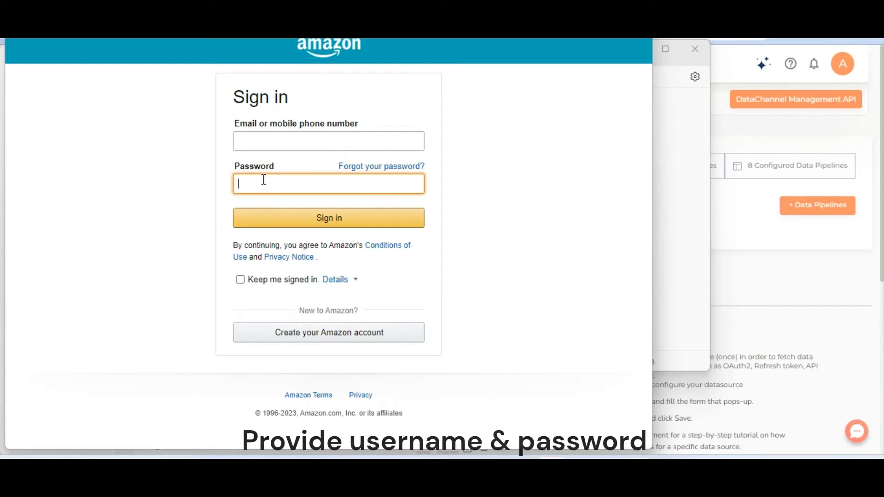
pyautogui.moveTo(291, 204)
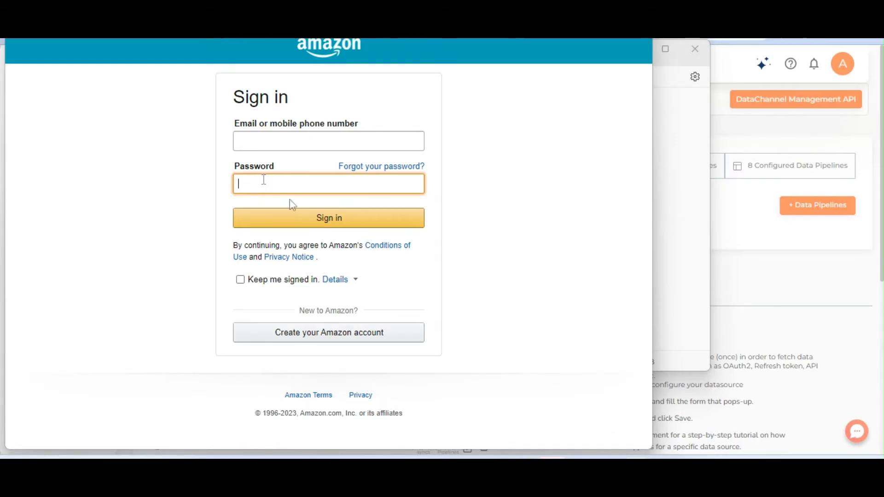
pyautogui.click(695, 49)
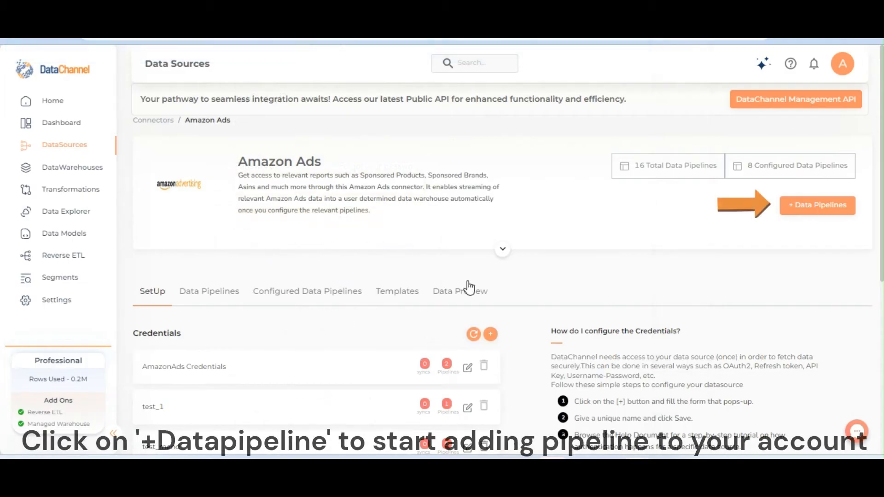
# - Start a new data pipeline using the test_bb credentials
pyautogui.click(816, 205)
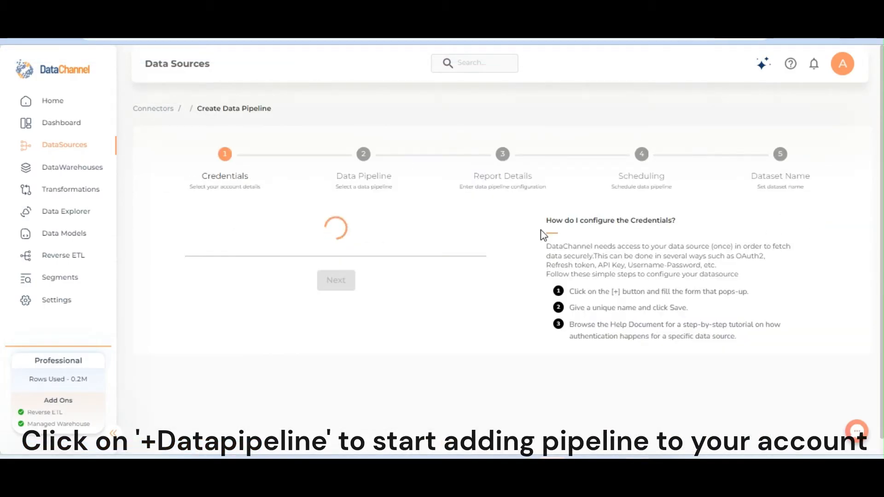
pyautogui.moveTo(335, 358)
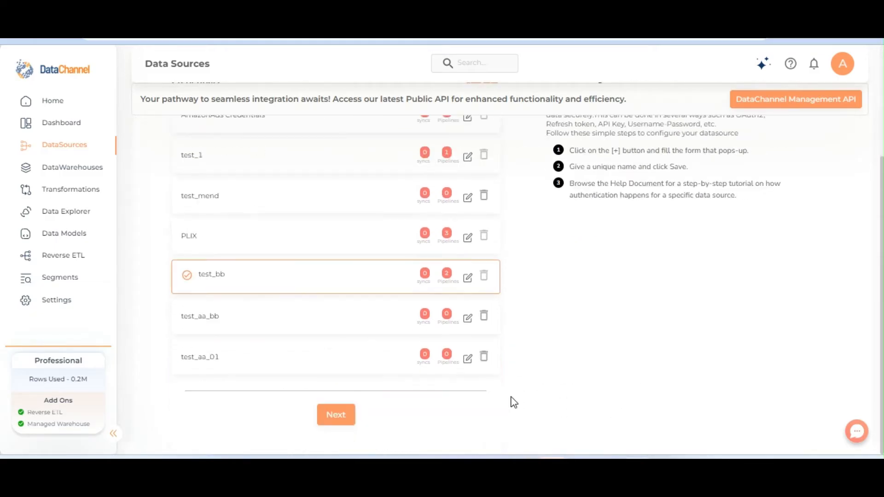
pyautogui.click(336, 415)
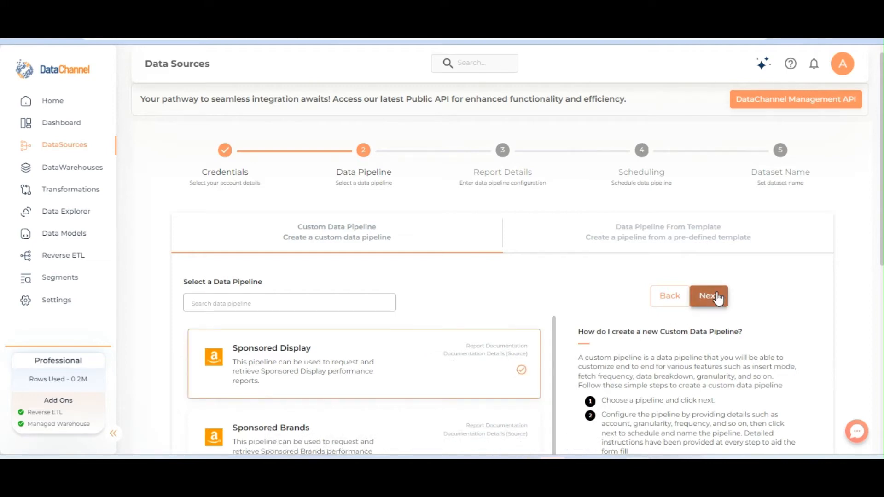
# - Confirm Sponsored Display and browse the Report Details dimensions list
pyautogui.click(708, 296)
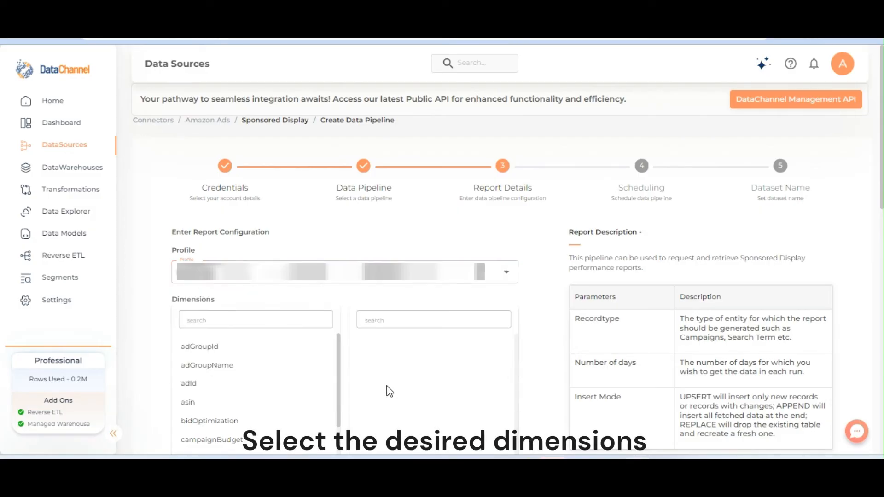
pyautogui.scroll(-3)
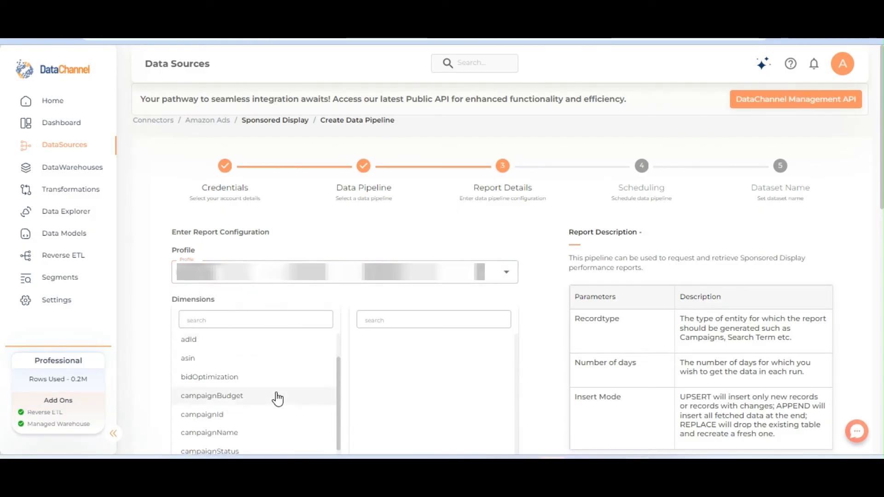
# - Add dimensions campaignId, campaignName, campaignBudget and metrics clicks, cost, impressions, vctr
pyautogui.click(208, 414)
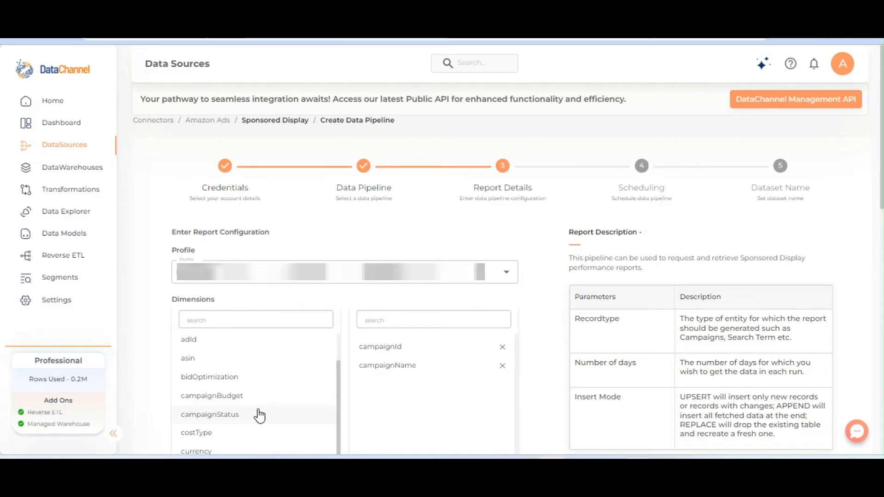
pyautogui.click(211, 395)
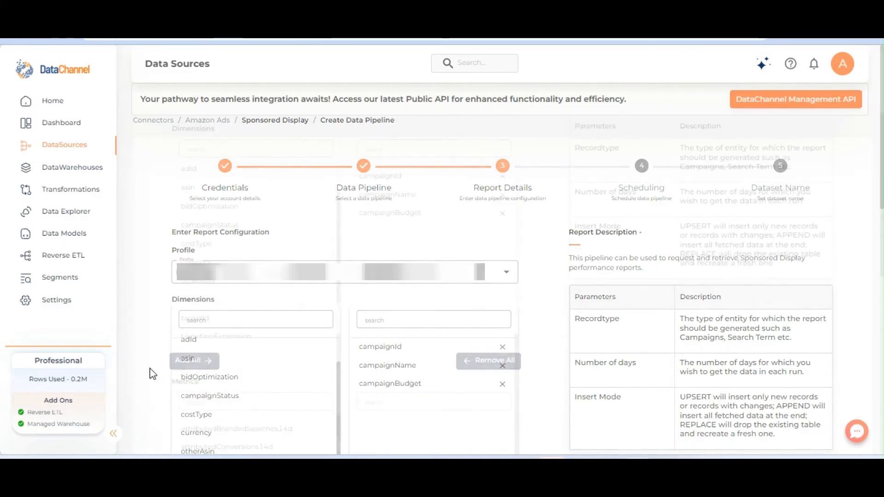
pyautogui.scroll(-3)
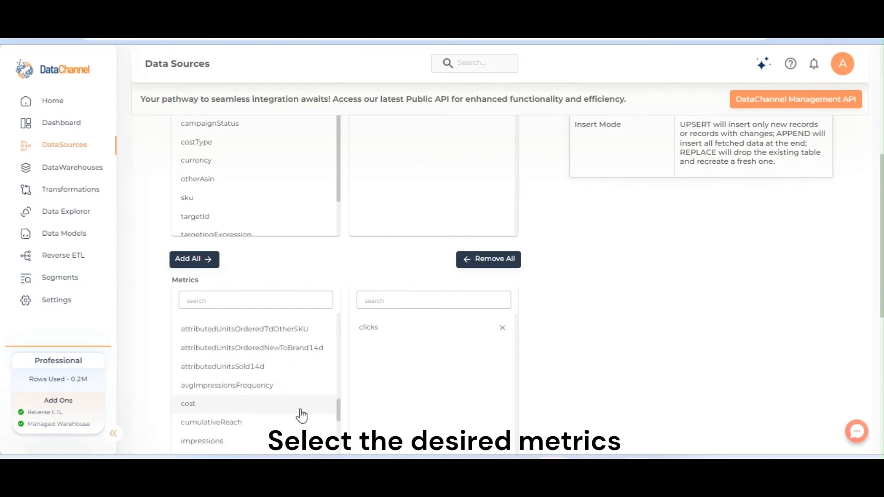
pyautogui.click(188, 404)
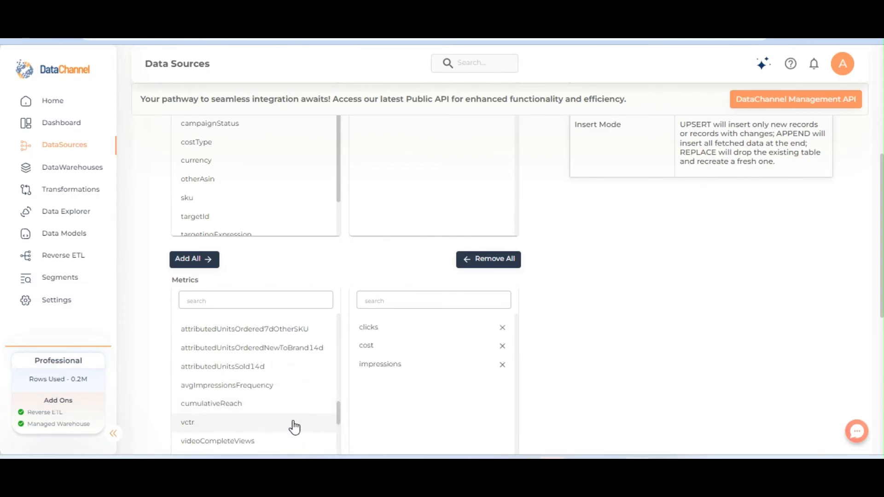
pyautogui.click(186, 422)
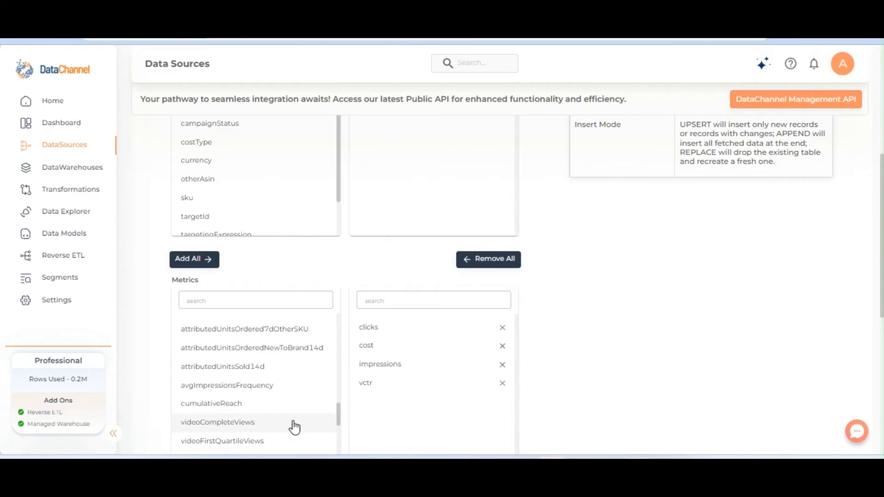
pyautogui.scroll(-3)
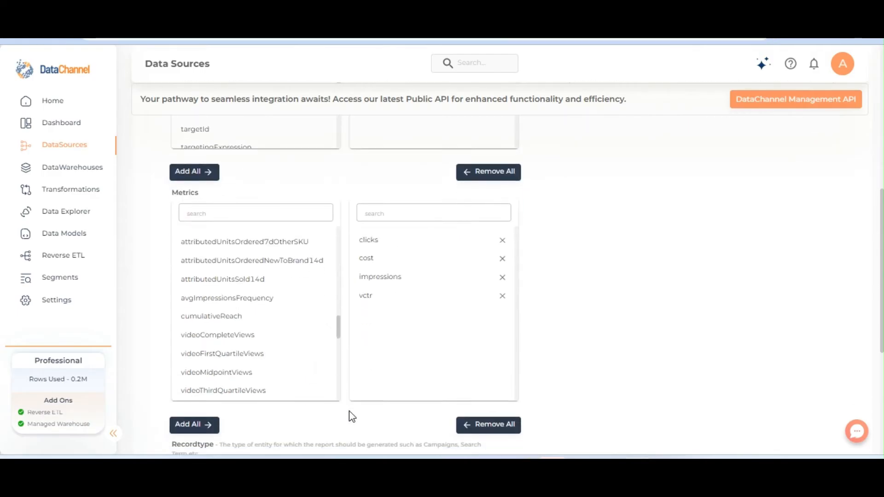
# - Set record type to campaigns, number of days to 10, and insert mode to Upsert
pyautogui.scroll(-3)
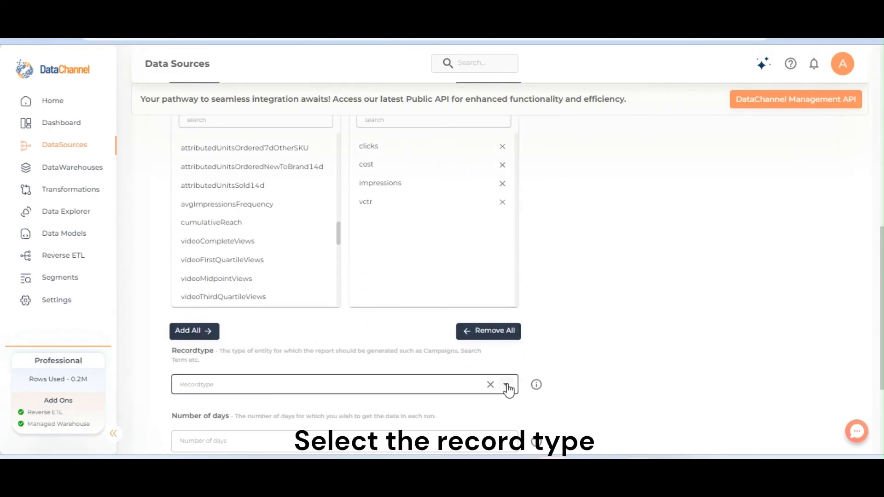
pyautogui.click(505, 384)
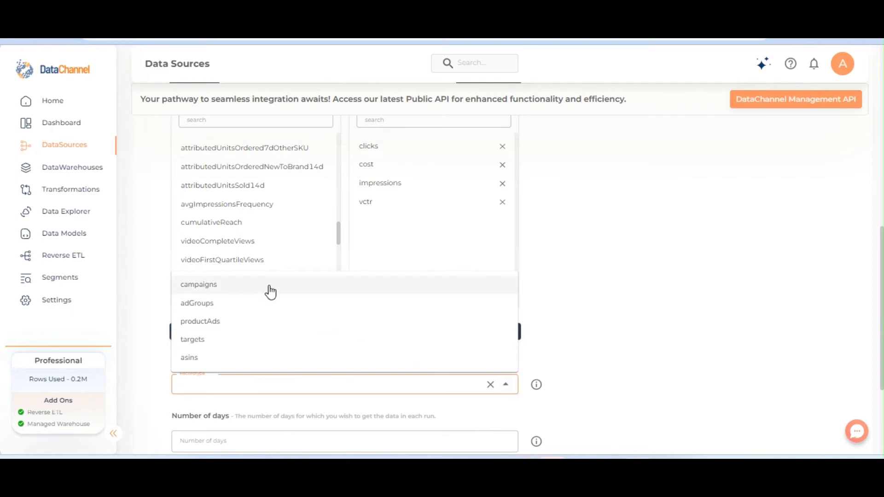
pyautogui.click(199, 284)
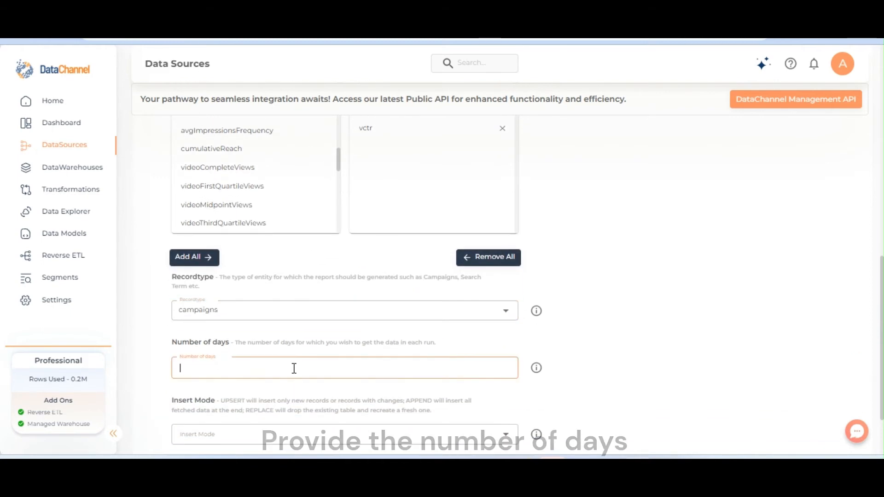
pyautogui.write('10')
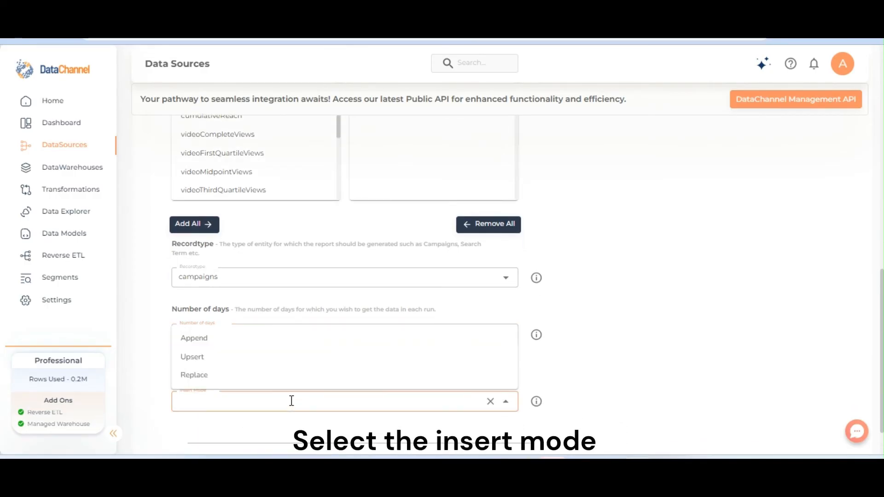
pyautogui.click(191, 357)
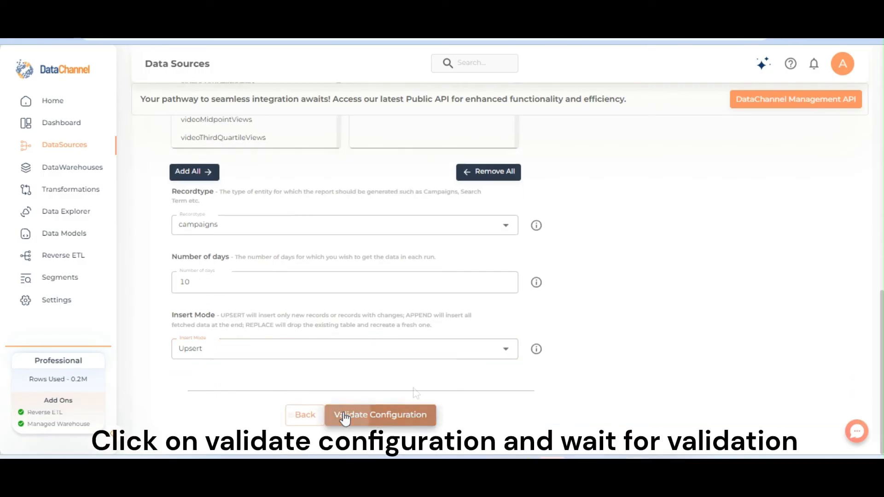
# - Validate the report configuration and set the pipeline schedule to Manual Run Only
pyautogui.click(379, 414)
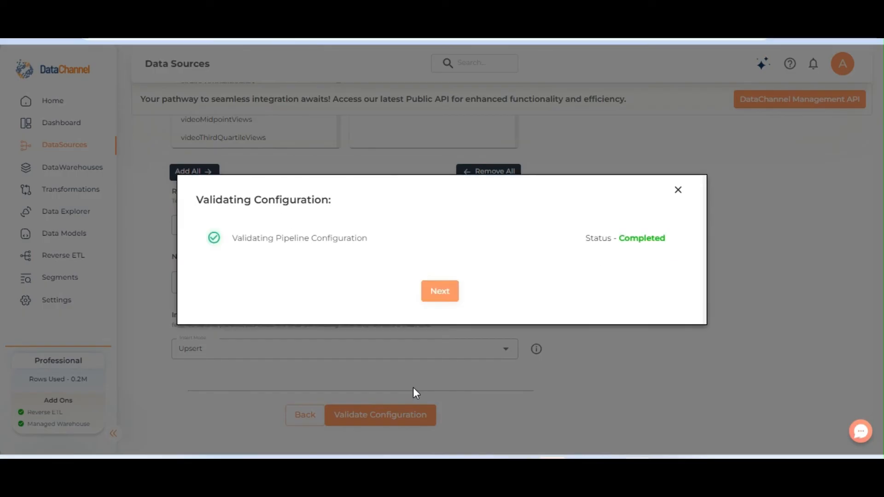
pyautogui.moveTo(440, 291)
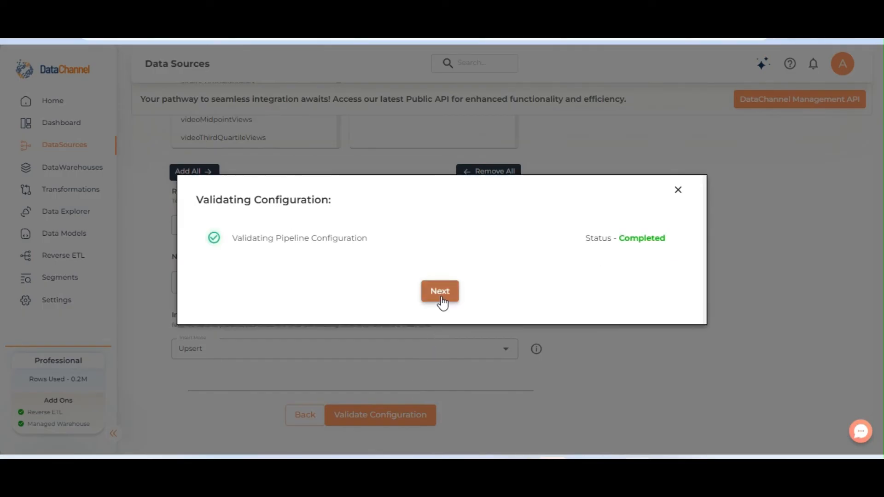
pyautogui.click(439, 290)
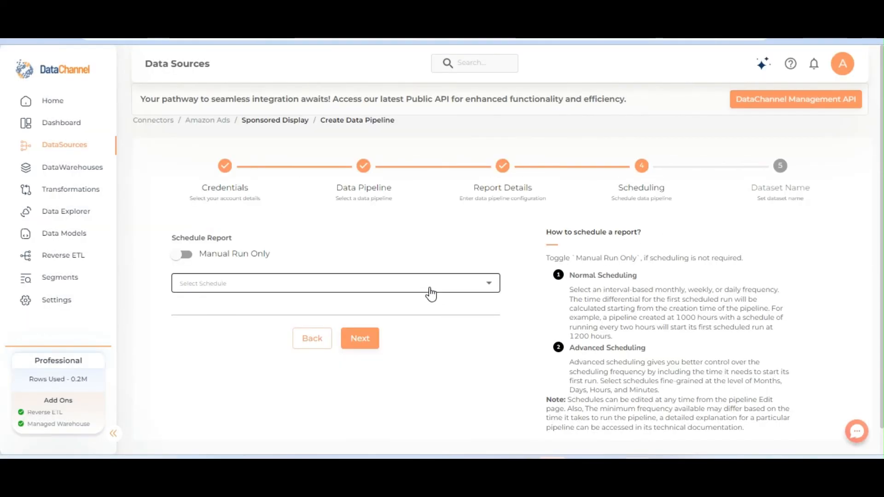
pyautogui.click(334, 283)
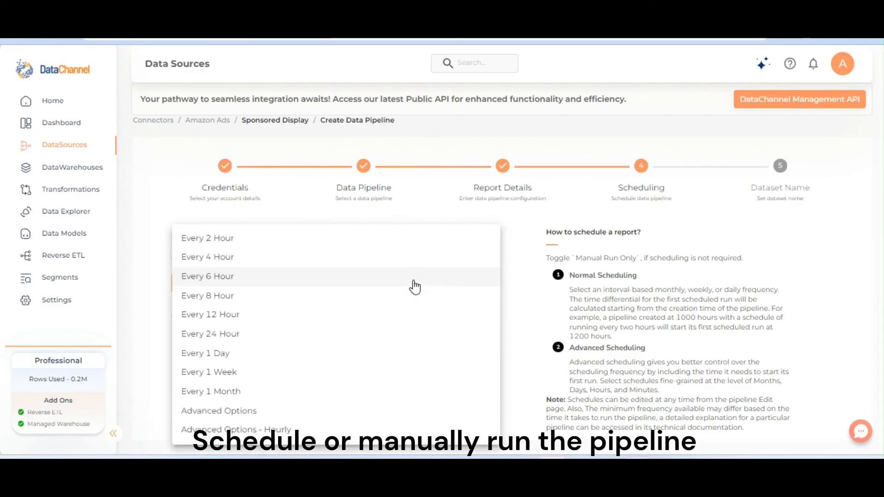
pyautogui.click(206, 238)
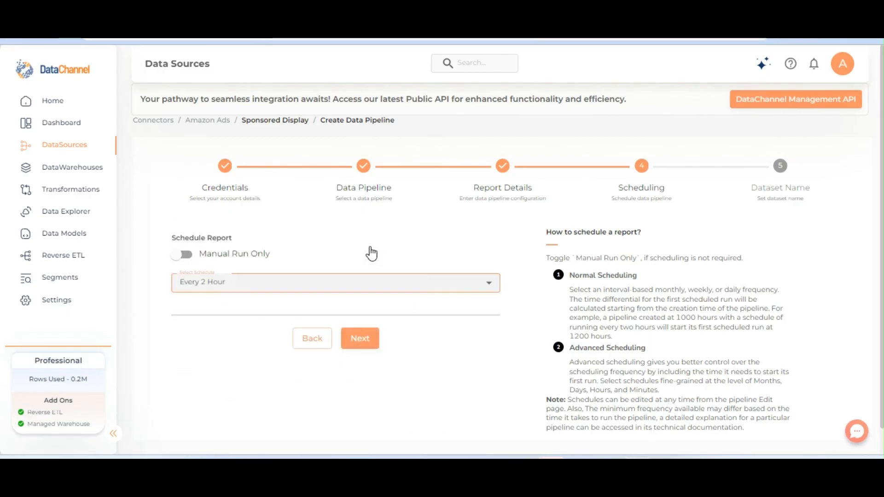
pyautogui.click(181, 254)
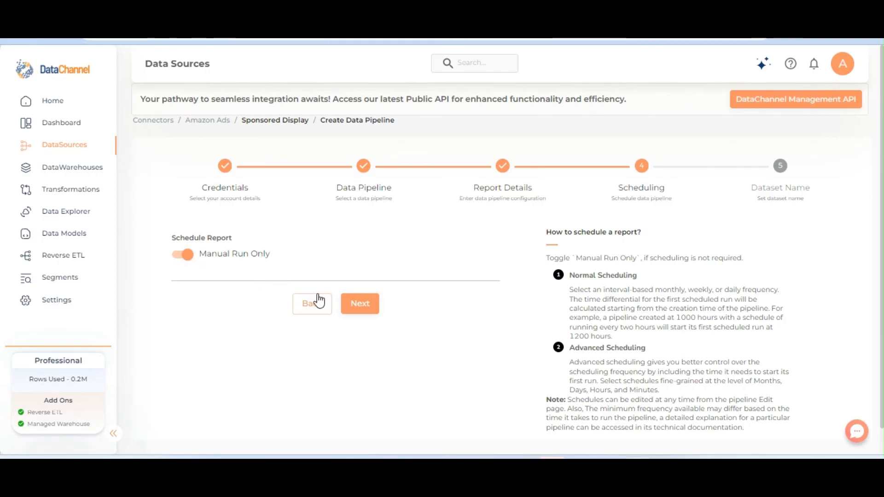
pyautogui.click(359, 303)
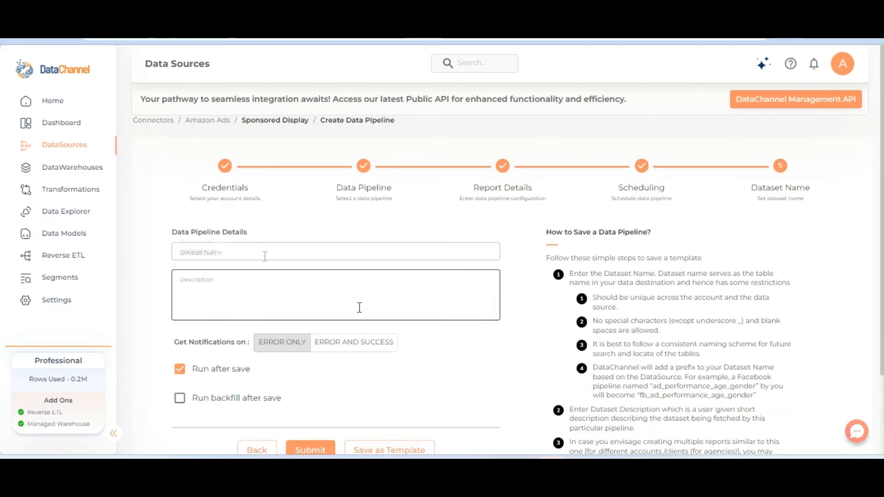
# - Enter dataset name sponsor_p and submit the pipeline
pyautogui.write('sponsor_p')
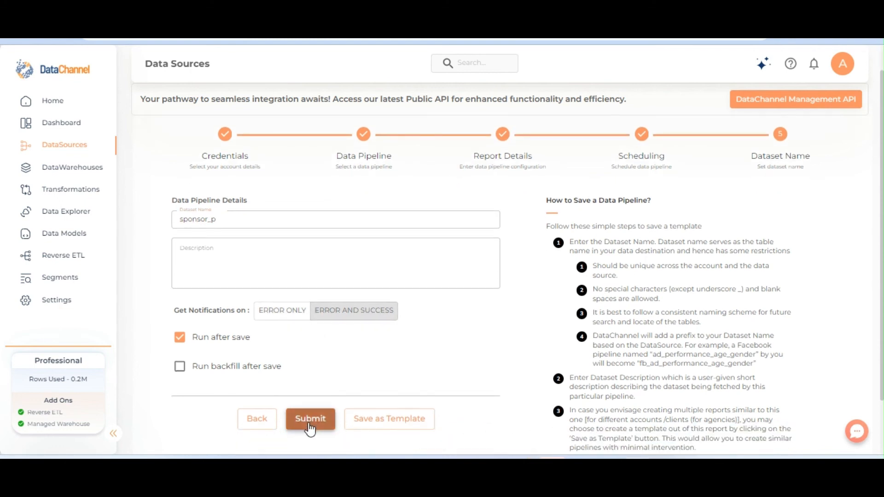
pyautogui.click(310, 418)
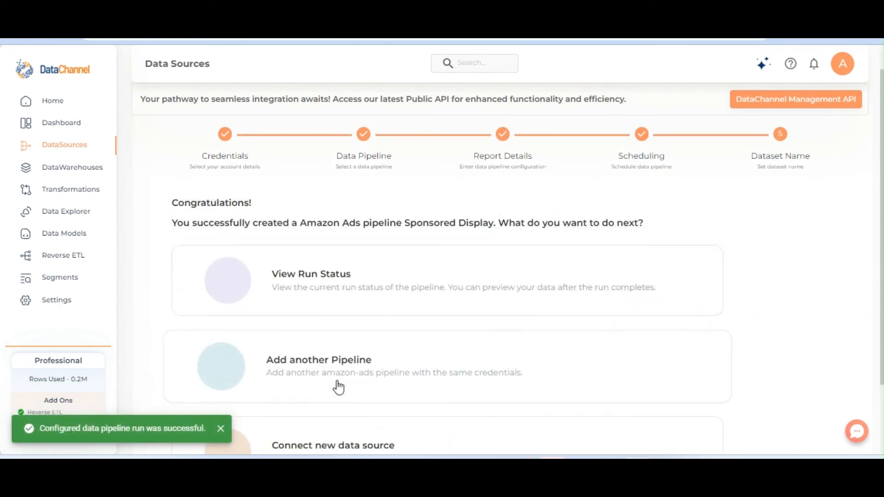